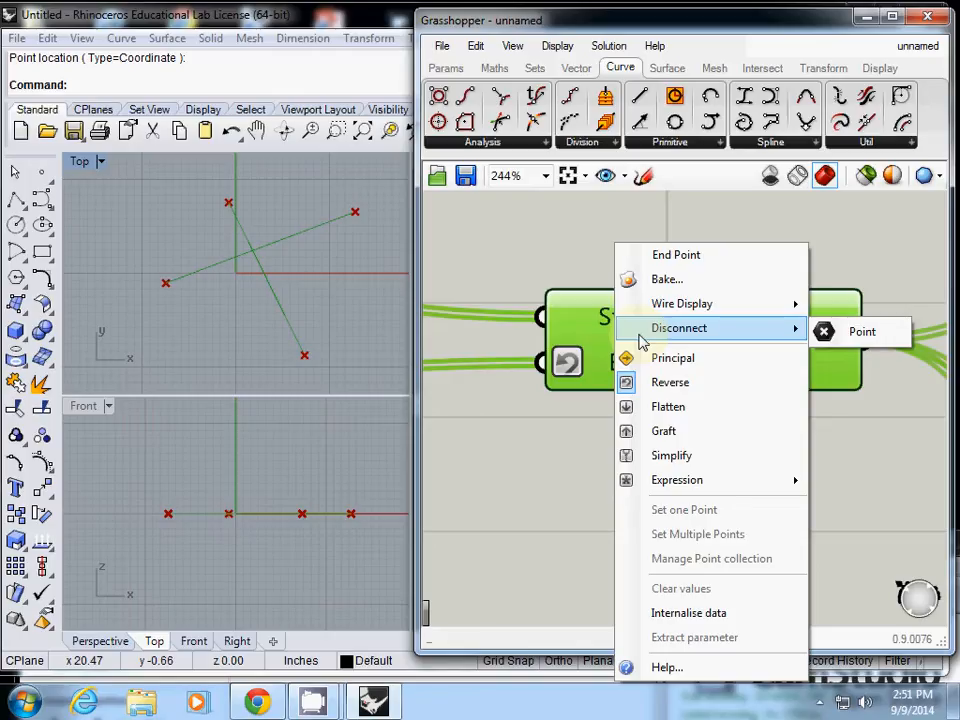
{"action": "mouse_move", "coordinate": [670, 330]}
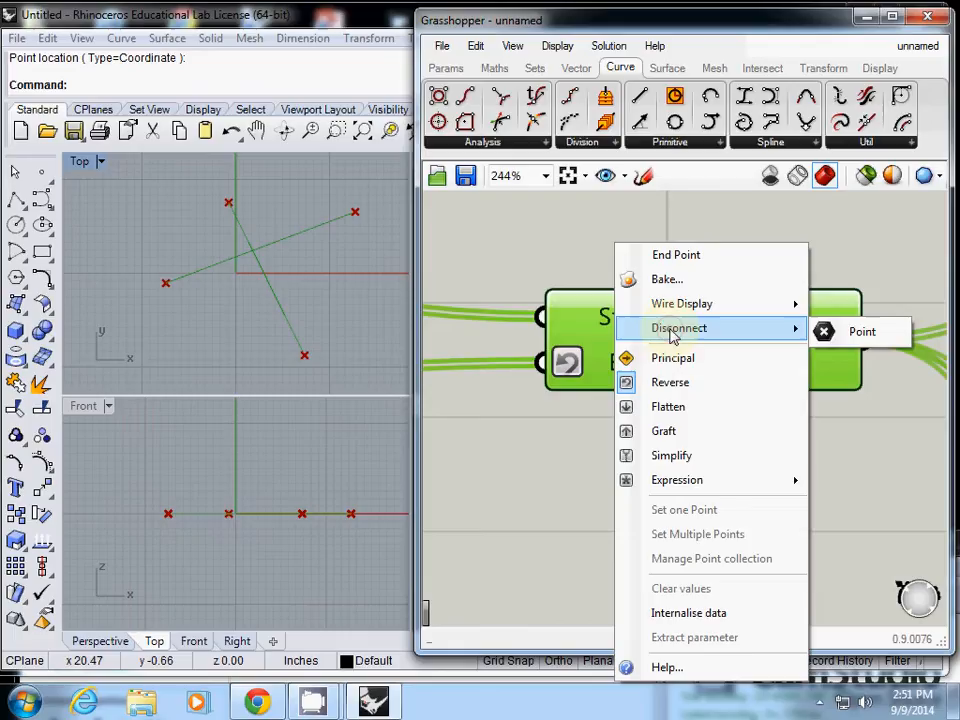
{"action": "mouse_move", "coordinate": [756, 332]}
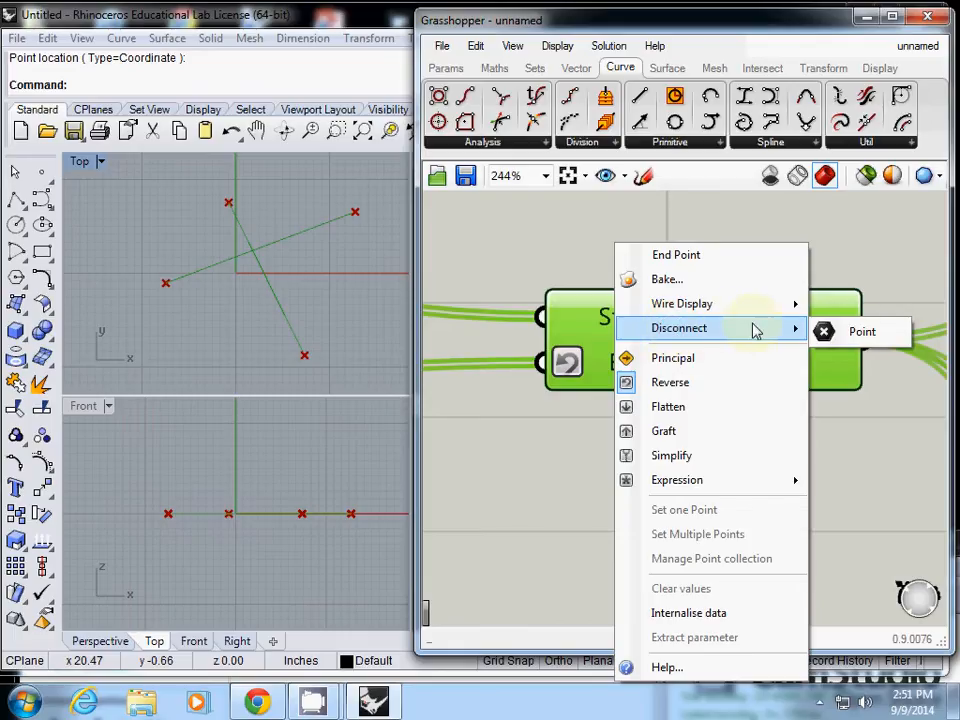
- Disconnect and rewire the Line's End Point input, then reverse its data so the lines no longer cross
{"action": "left_click", "coordinate": [860, 332]}
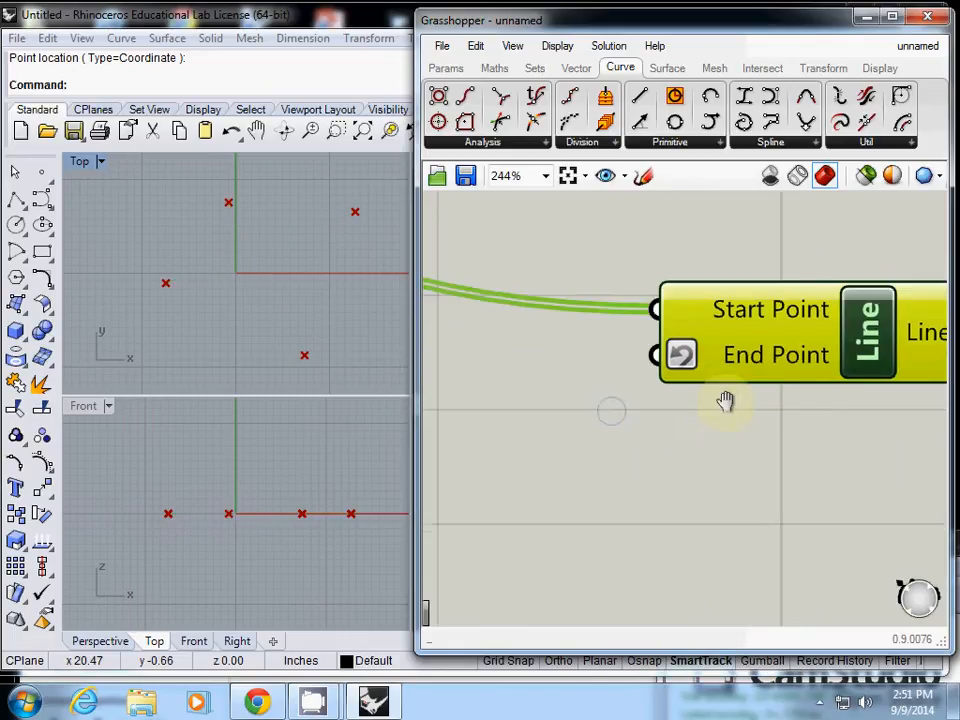
{"action": "scroll", "scroll_direction": "down", "scroll_amount": 3}
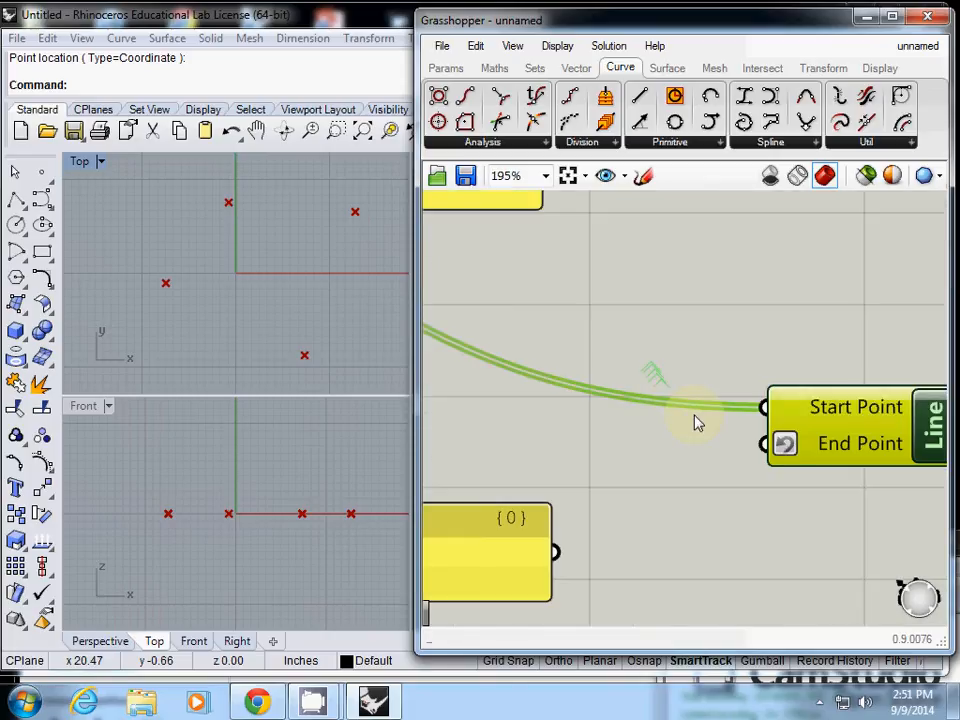
{"action": "scroll", "scroll_direction": "down", "scroll_amount": 3}
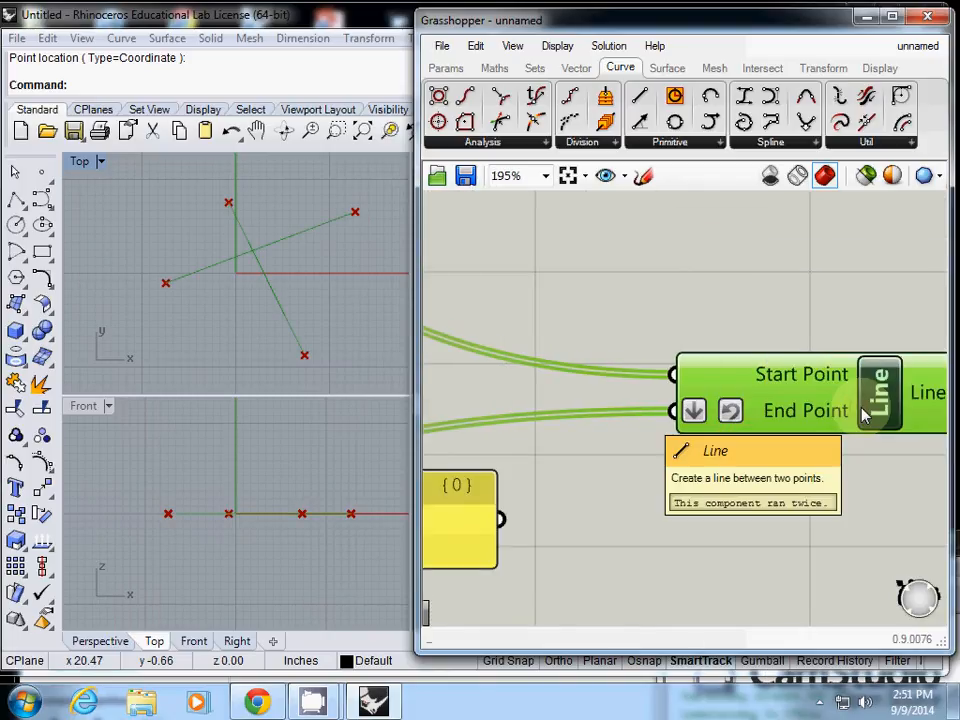
{"action": "mouse_move", "coordinate": [752, 420]}
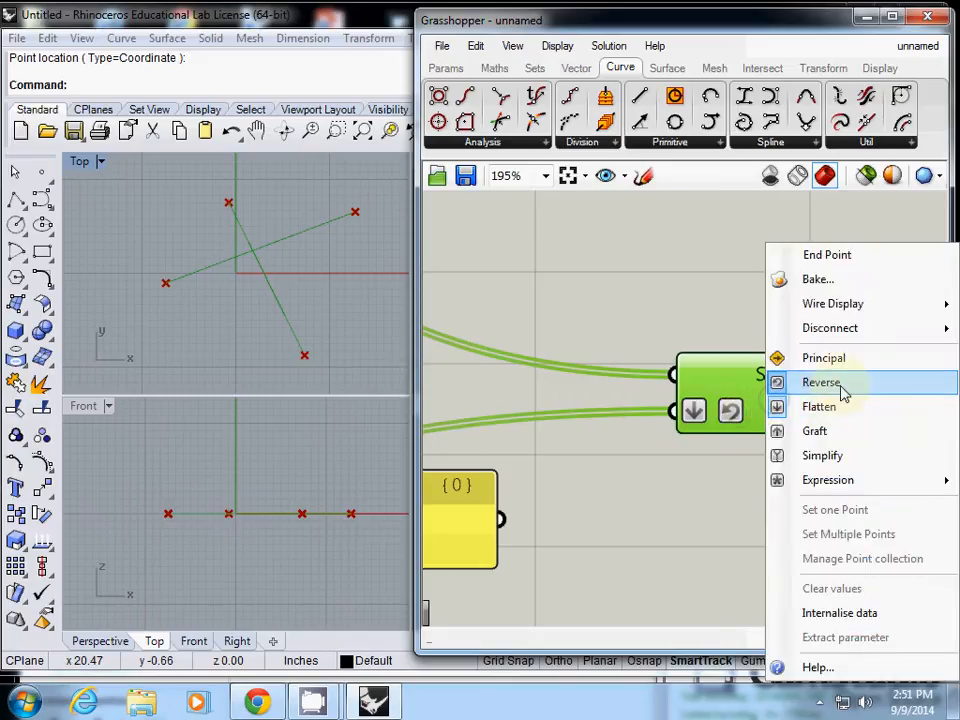
{"action": "left_click", "coordinate": [820, 382]}
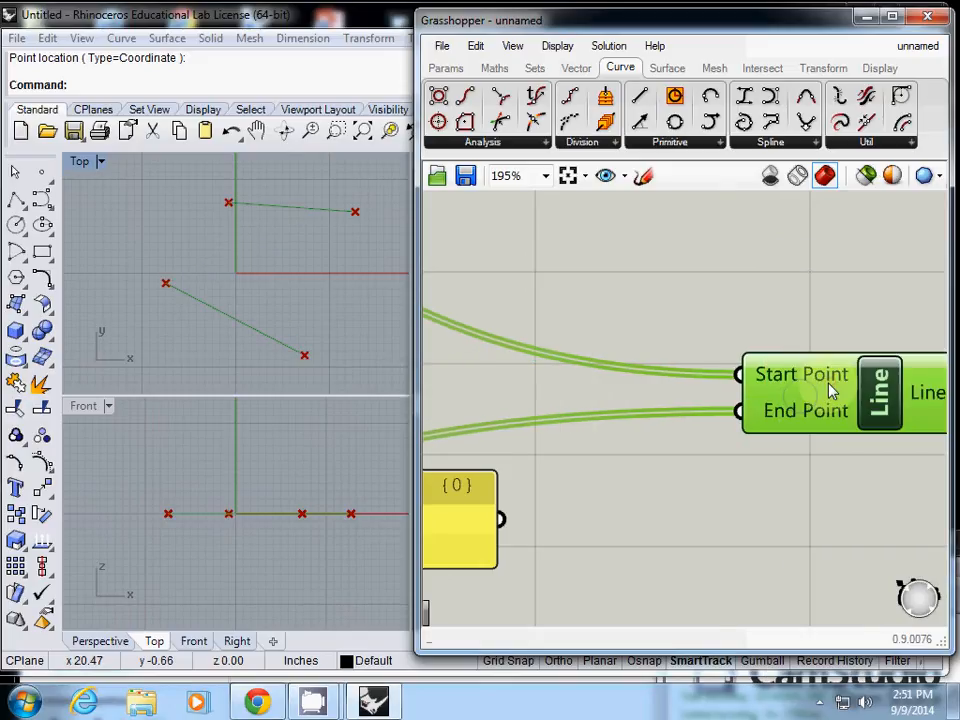
{"action": "right_click", "coordinate": [800, 374]}
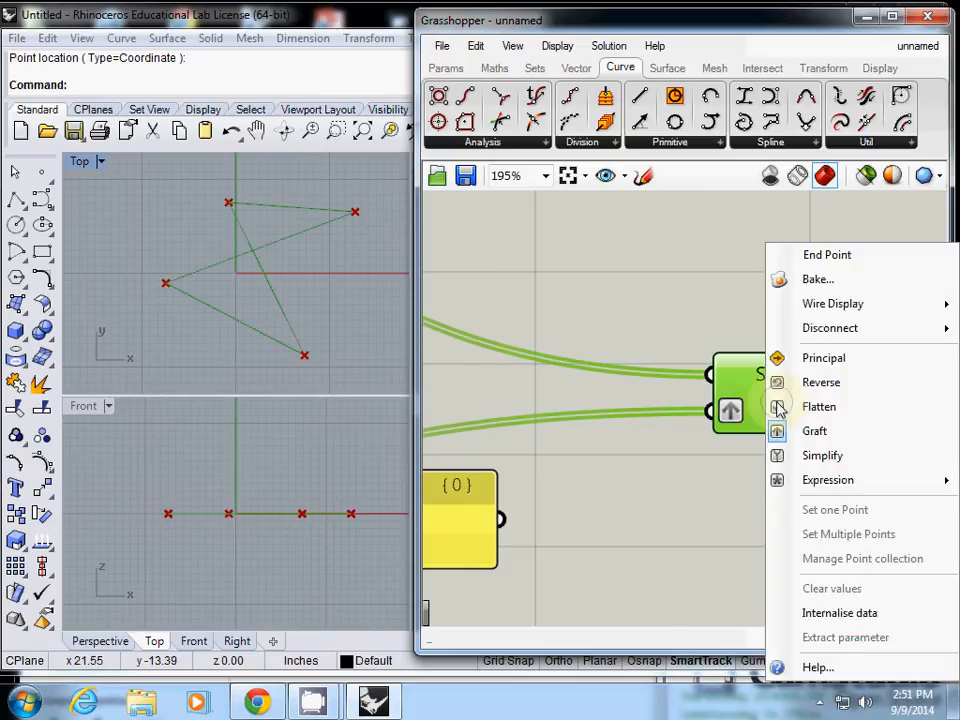
{"action": "mouse_move", "coordinate": [816, 432]}
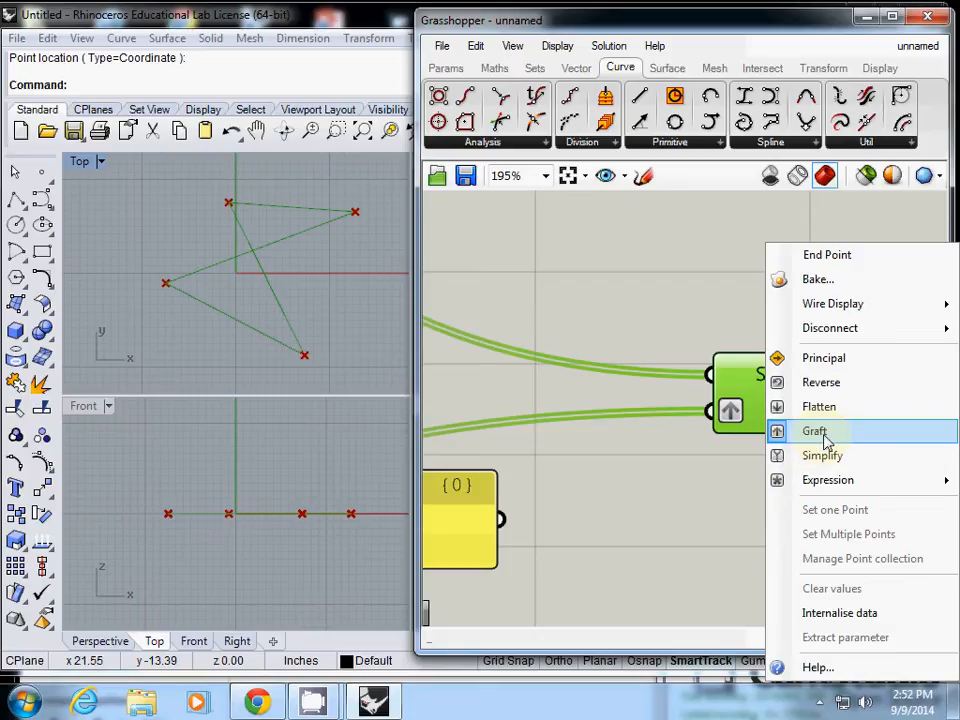
{"action": "left_click", "coordinate": [814, 432]}
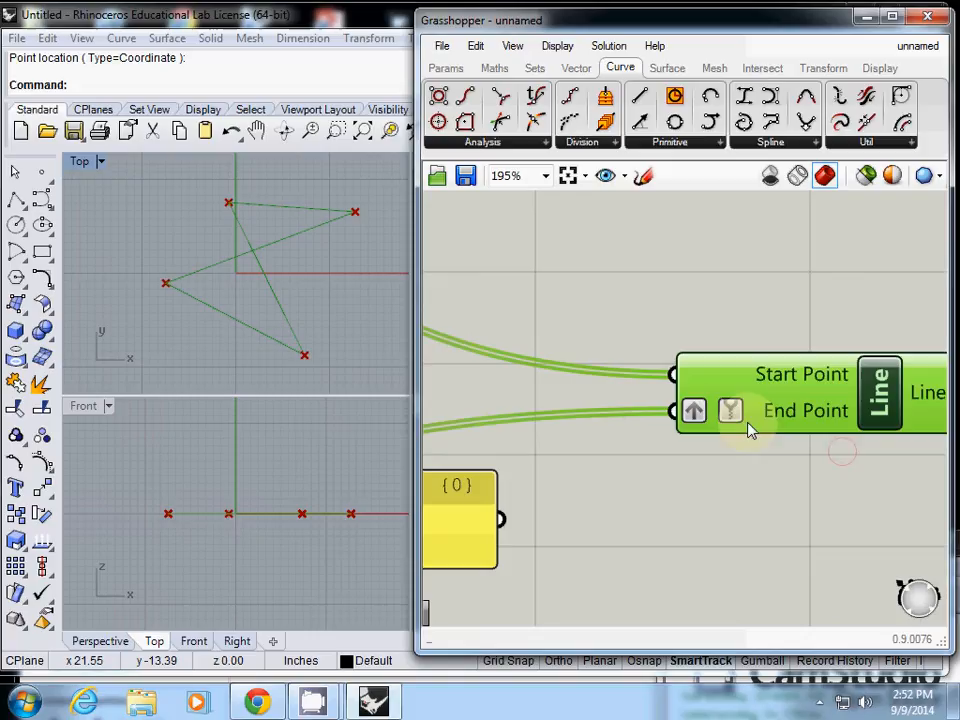
{"action": "right_click", "coordinate": [730, 412]}
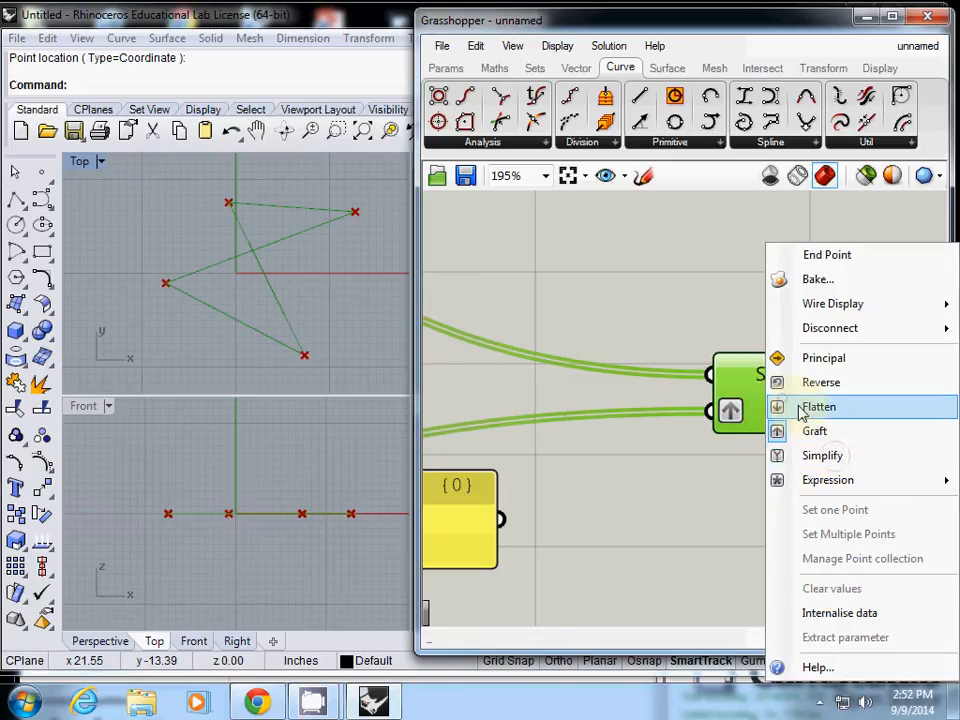
{"action": "left_click", "coordinate": [818, 406]}
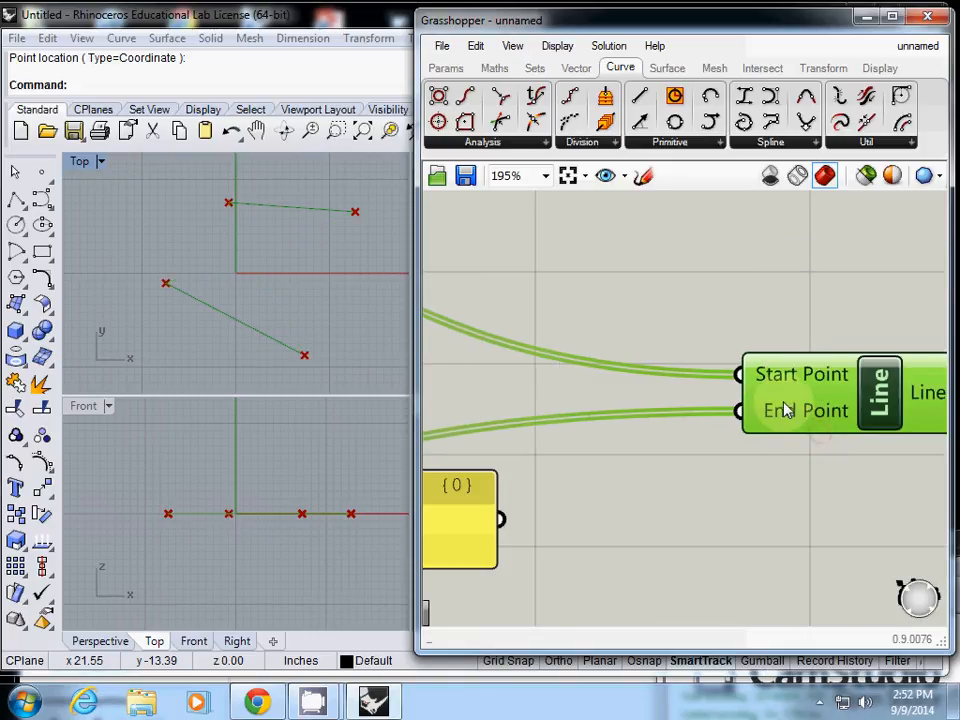
{"action": "scroll", "scroll_direction": "down", "scroll_amount": 3}
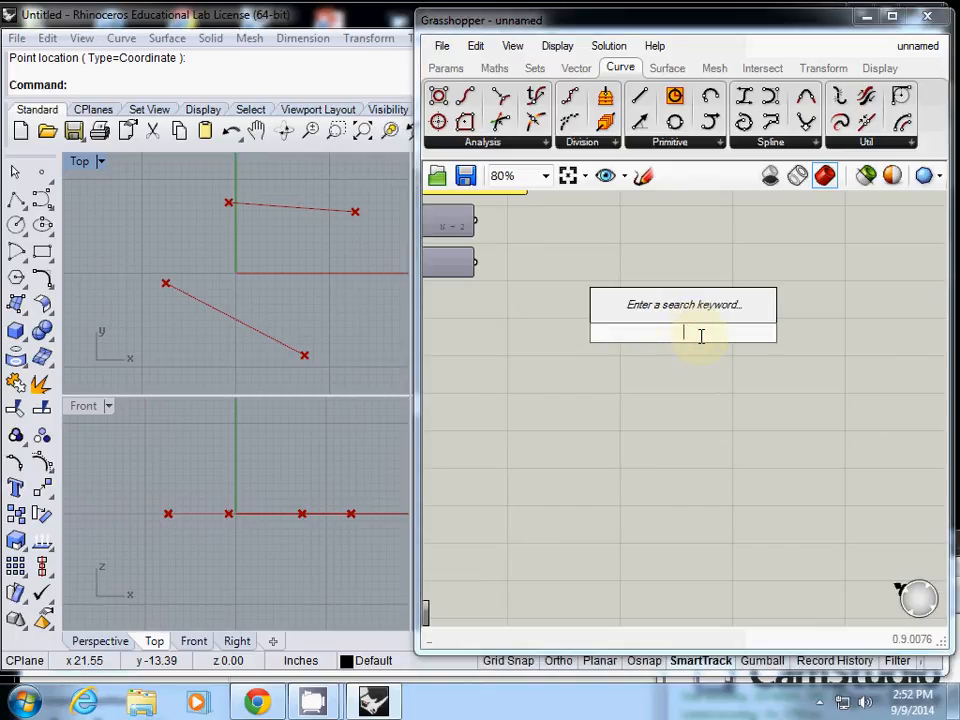
- Search 'loft' and place a Loft component on the canvas
{"action": "type", "text": "loft"}
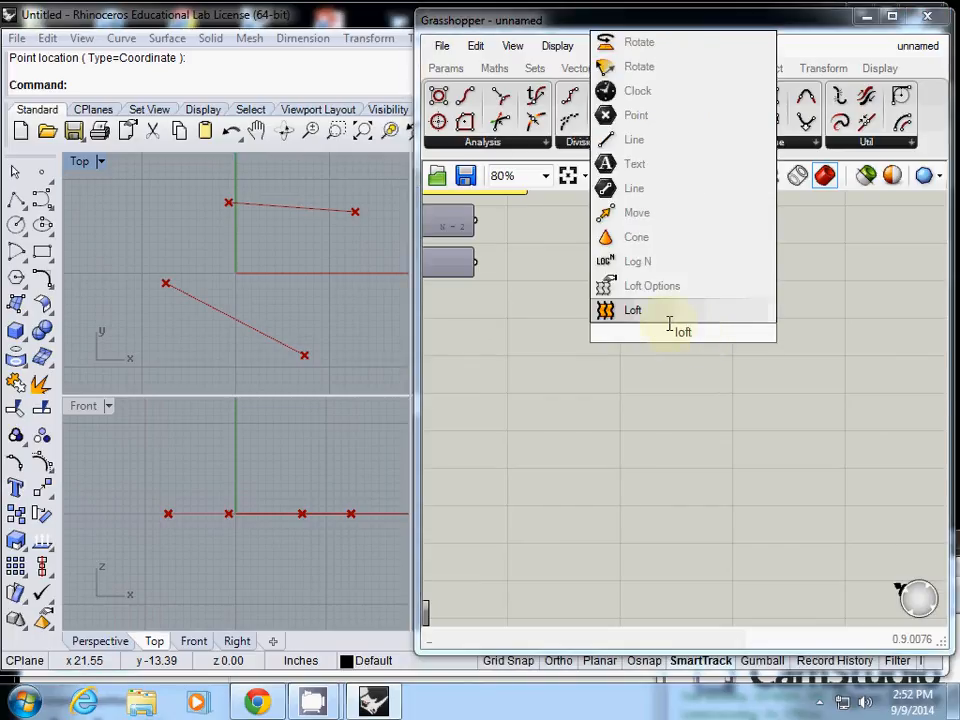
{"action": "left_click", "coordinate": [632, 310]}
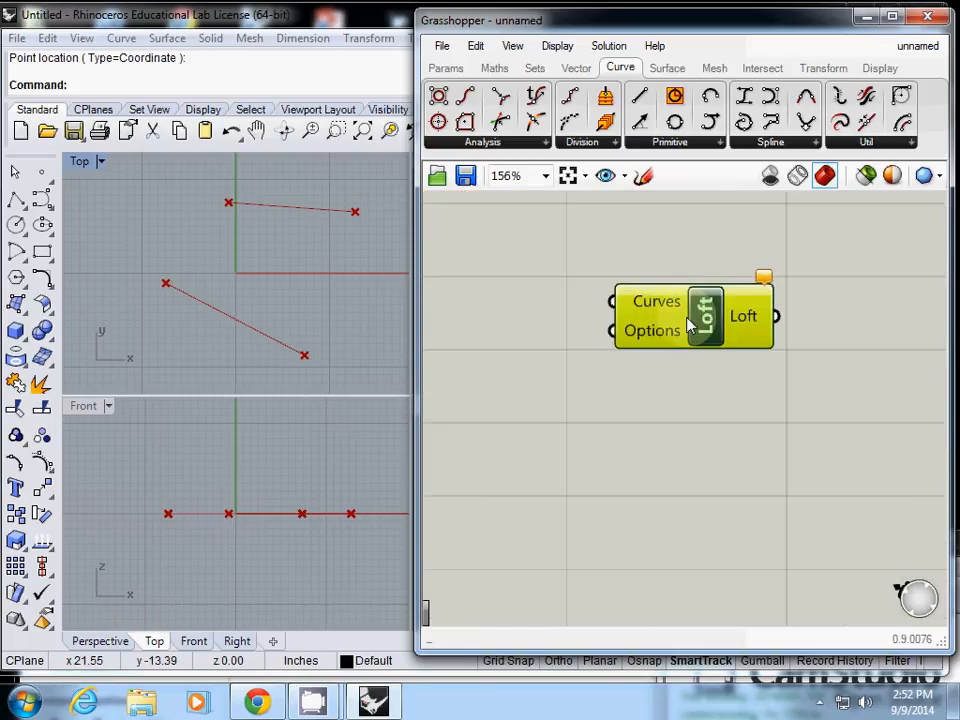
{"action": "mouse_move", "coordinate": [652, 332]}
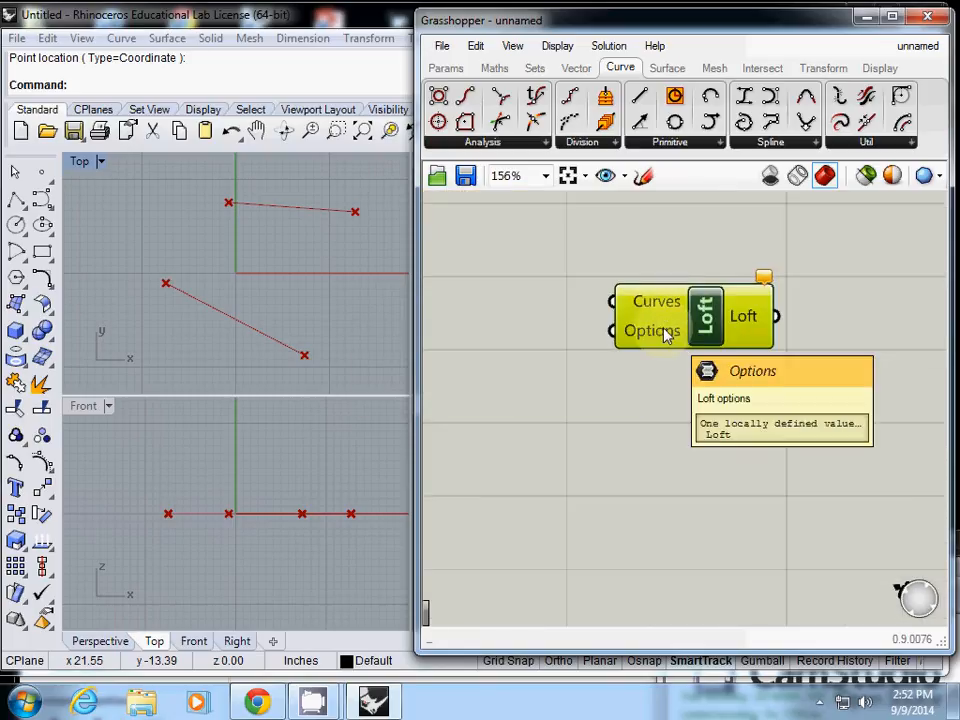
{"action": "mouse_move", "coordinate": [784, 322]}
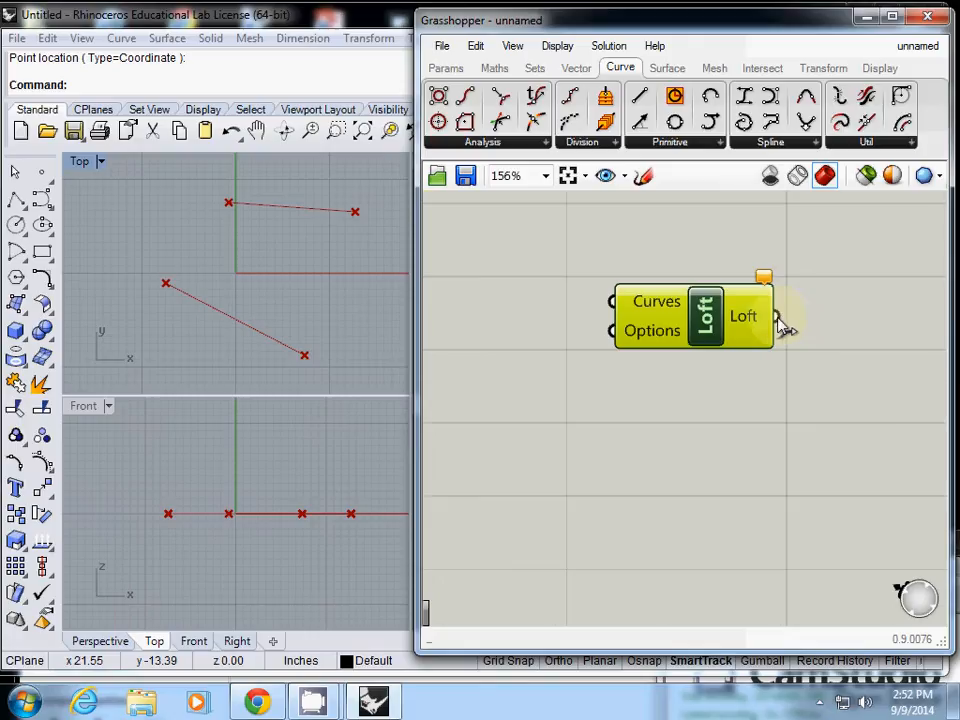
{"action": "scroll", "scroll_direction": "down", "scroll_amount": 3}
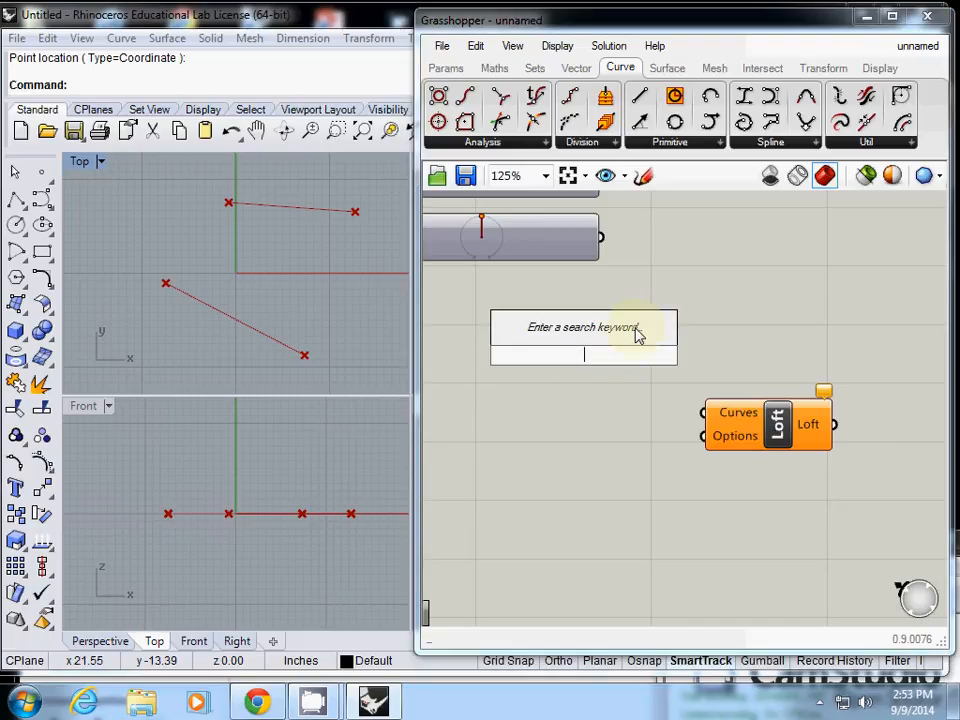
- Draw a second closed curve in Rhino and raise it above the first one
{"action": "type", "text": "cu"}
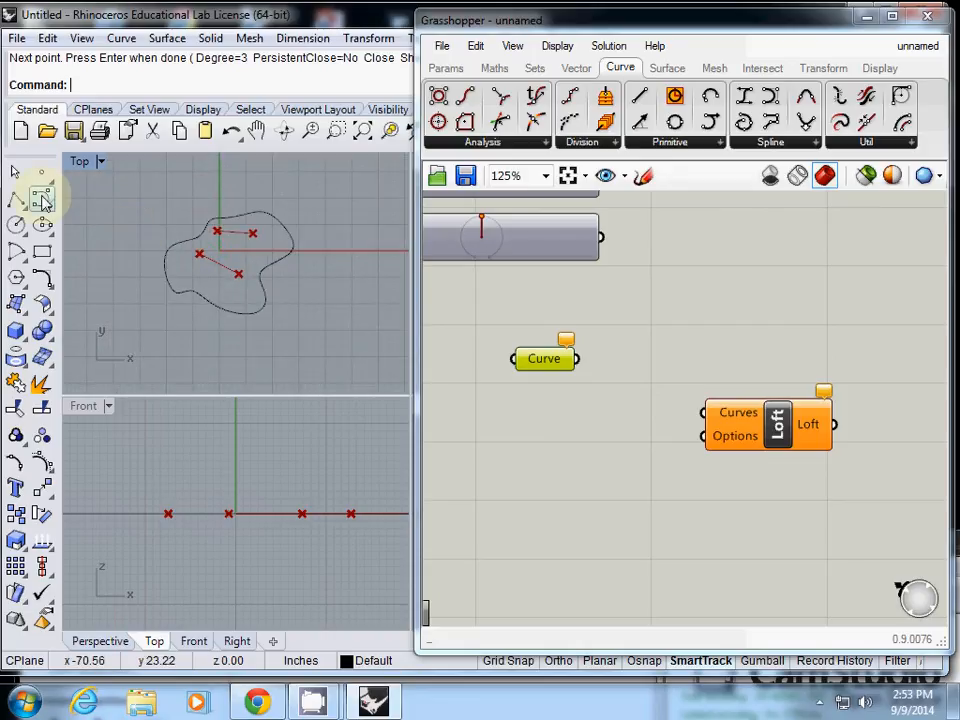
{"action": "left_click", "coordinate": [196, 296]}
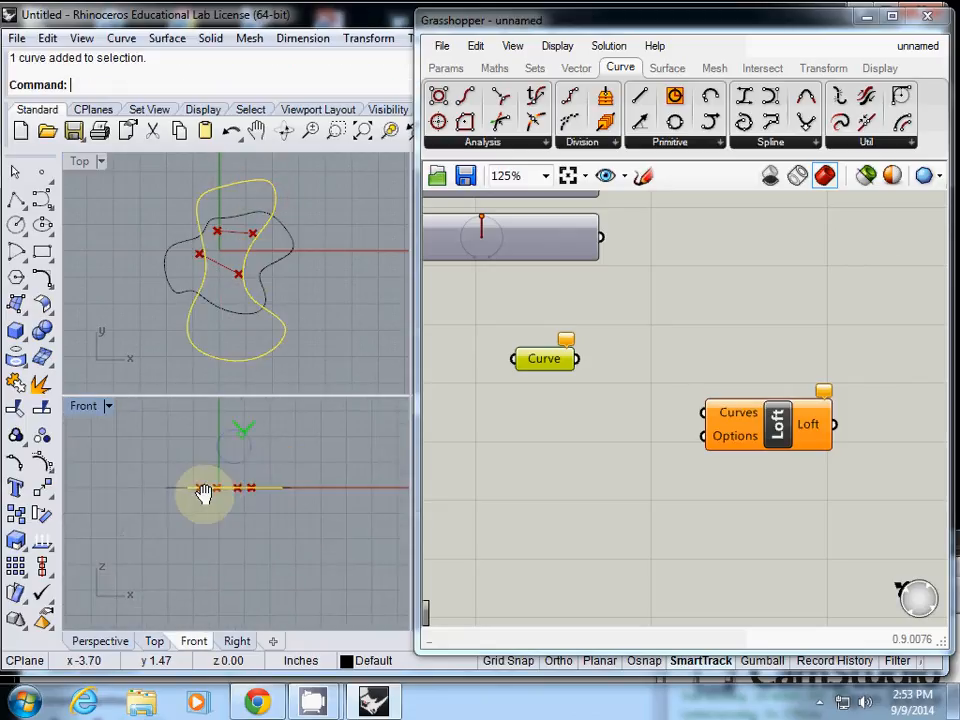
{"action": "left_click", "coordinate": [192, 490]}
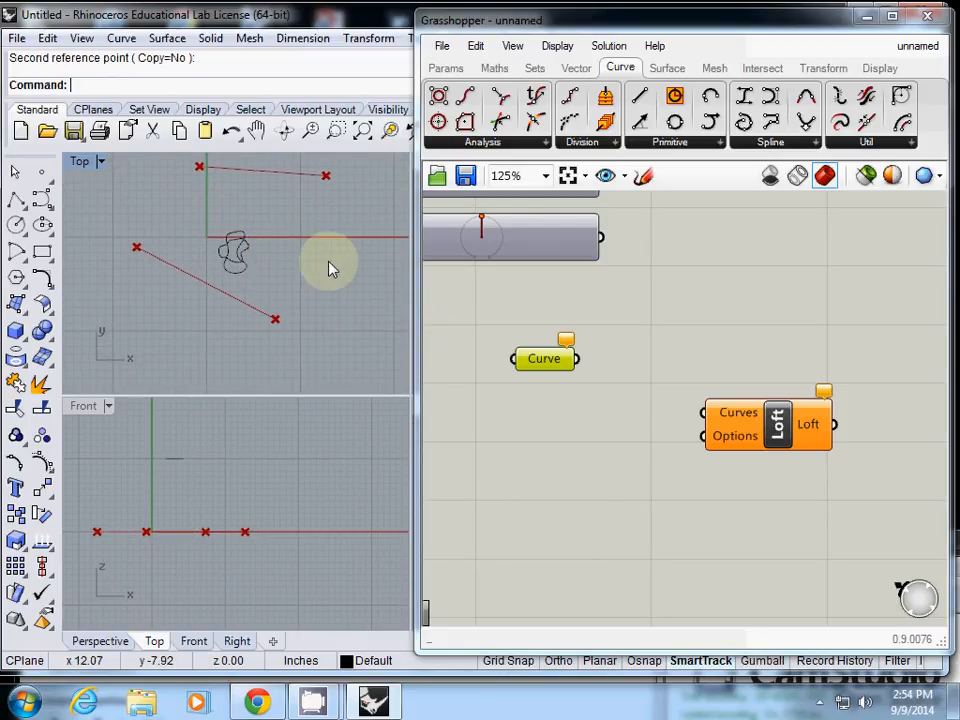
{"action": "mouse_move", "coordinate": [80, 164]}
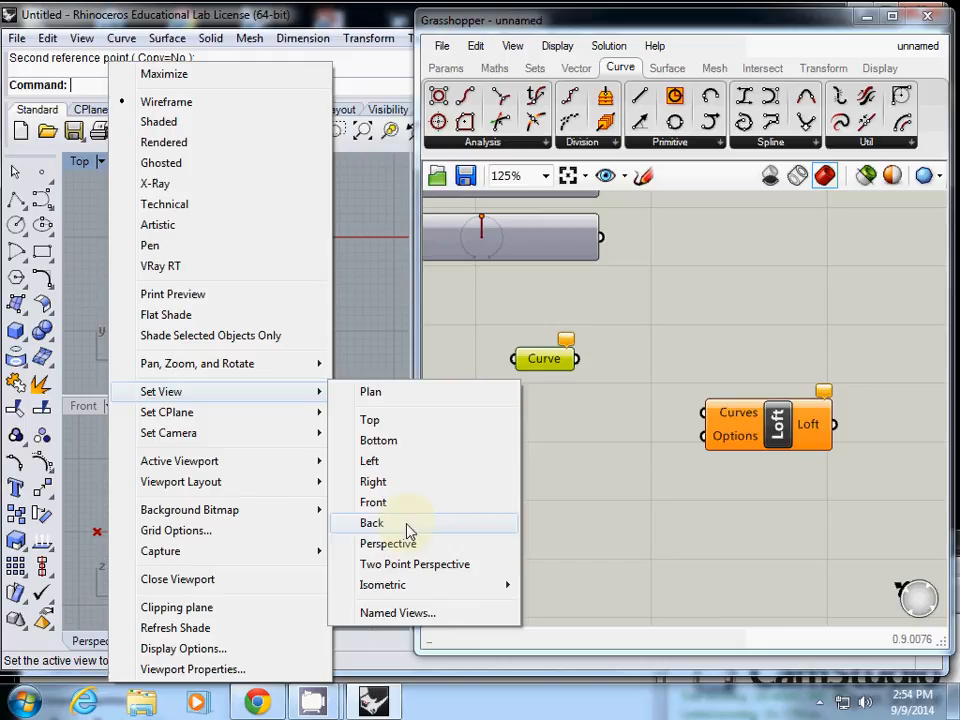
- Reference both Rhino curves via Set Multiple Curves and wire them into Loft's Curves input
{"action": "left_click", "coordinate": [388, 544]}
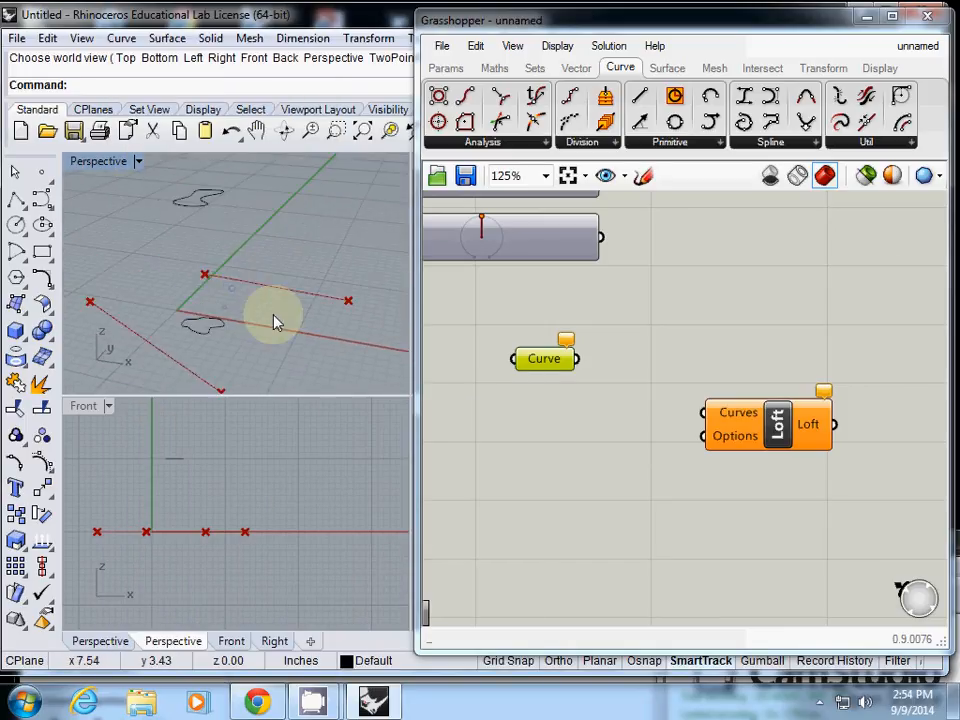
{"action": "right_click", "coordinate": [544, 358]}
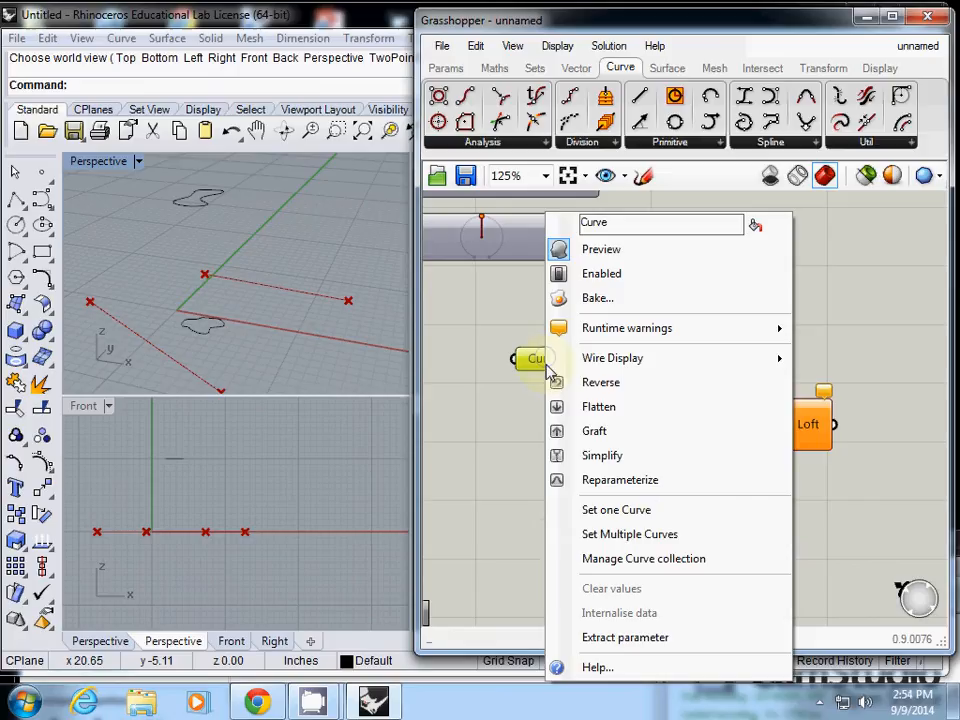
{"action": "mouse_move", "coordinate": [628, 532]}
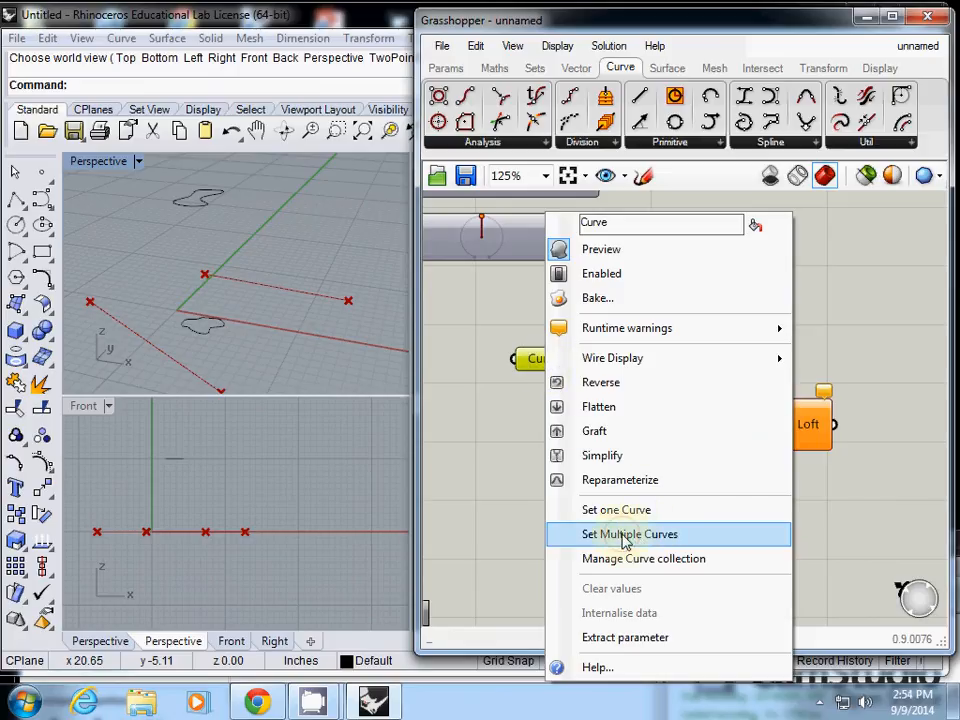
{"action": "left_click", "coordinate": [630, 534]}
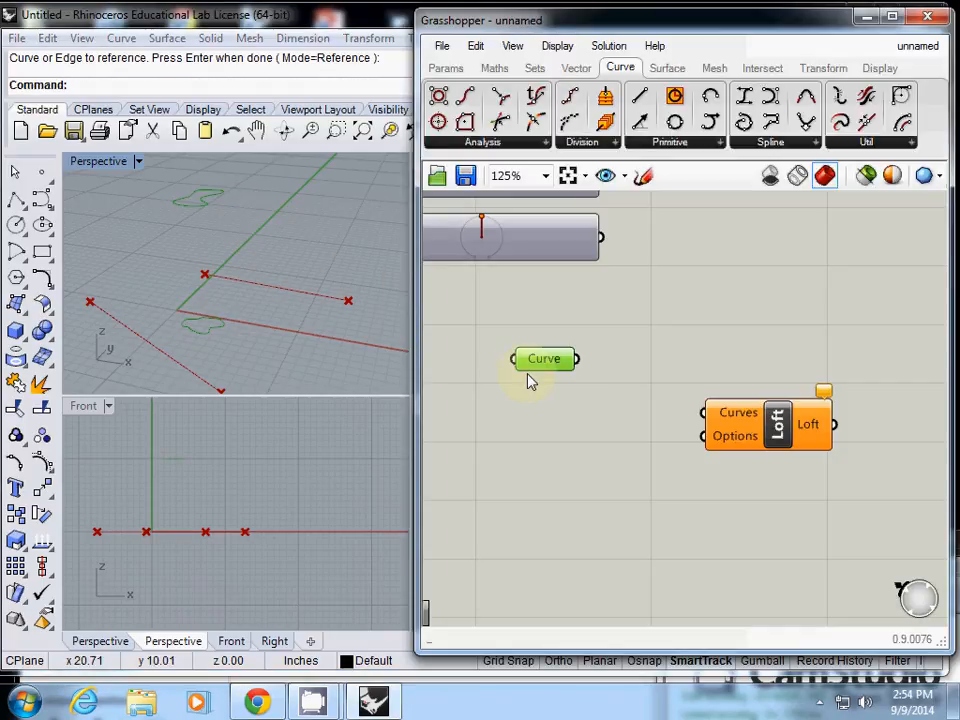
{"action": "left_click_drag", "start_coordinate": [544, 358], "coordinate": [532, 406]}
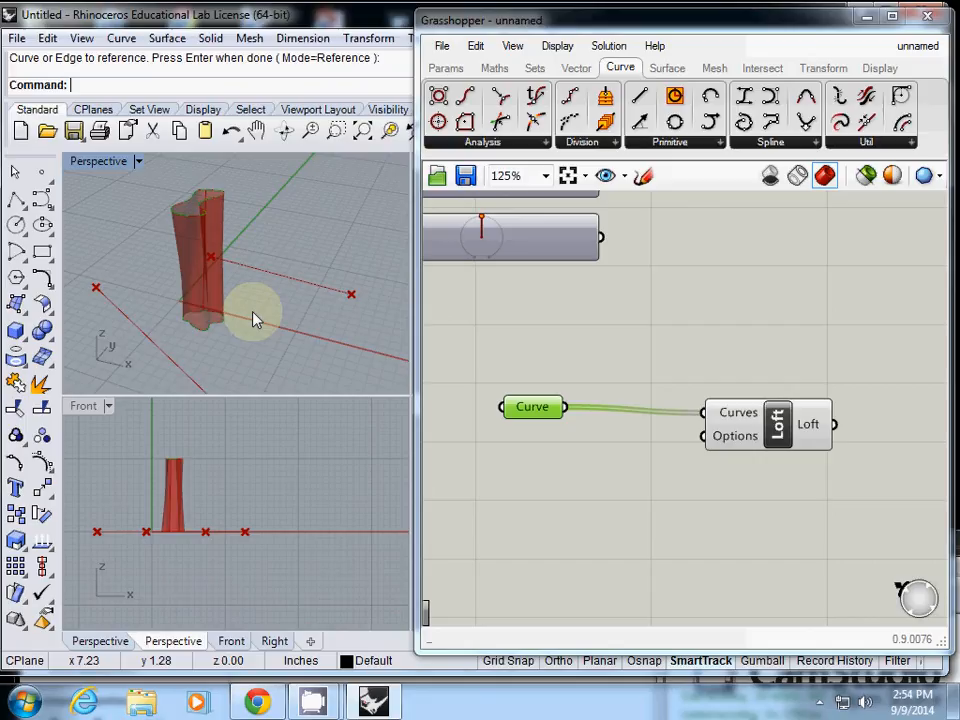
- Attach Panel and Param Viewer to the Curve output, reading two referenced planar curves, N = 2
{"action": "left_click", "coordinate": [532, 408]}
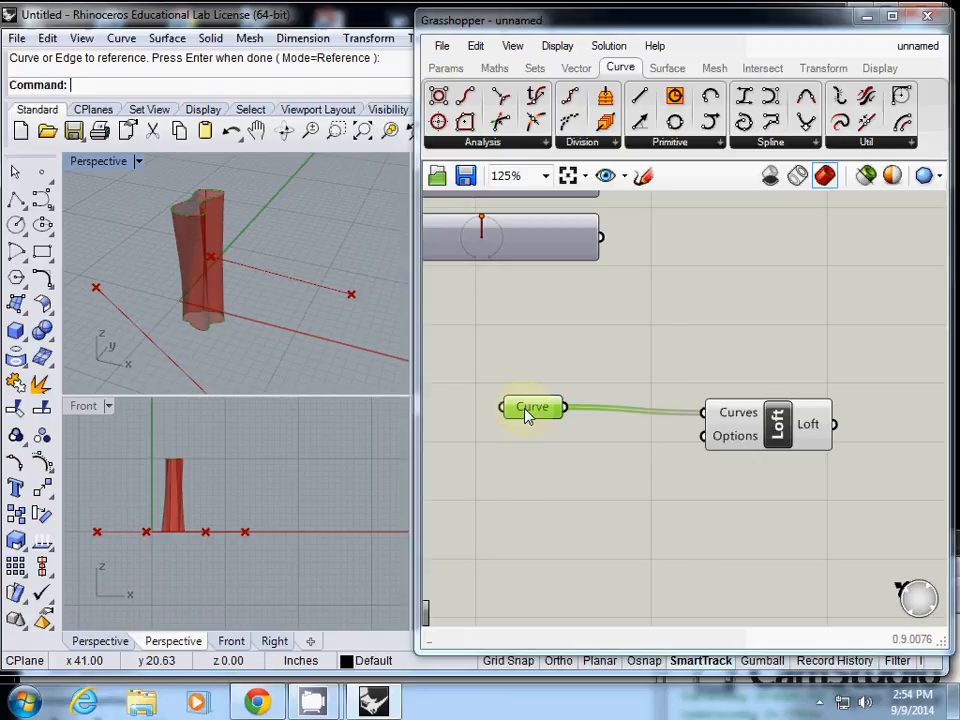
{"action": "scroll", "scroll_direction": "down", "scroll_amount": 3}
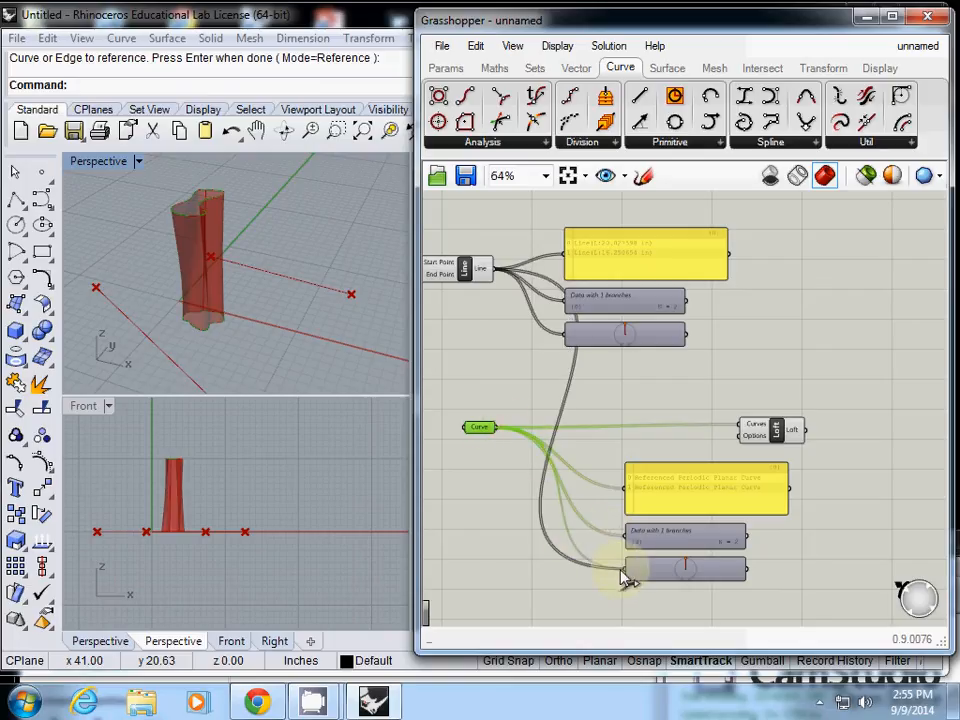
{"action": "mouse_move", "coordinate": [704, 488]}
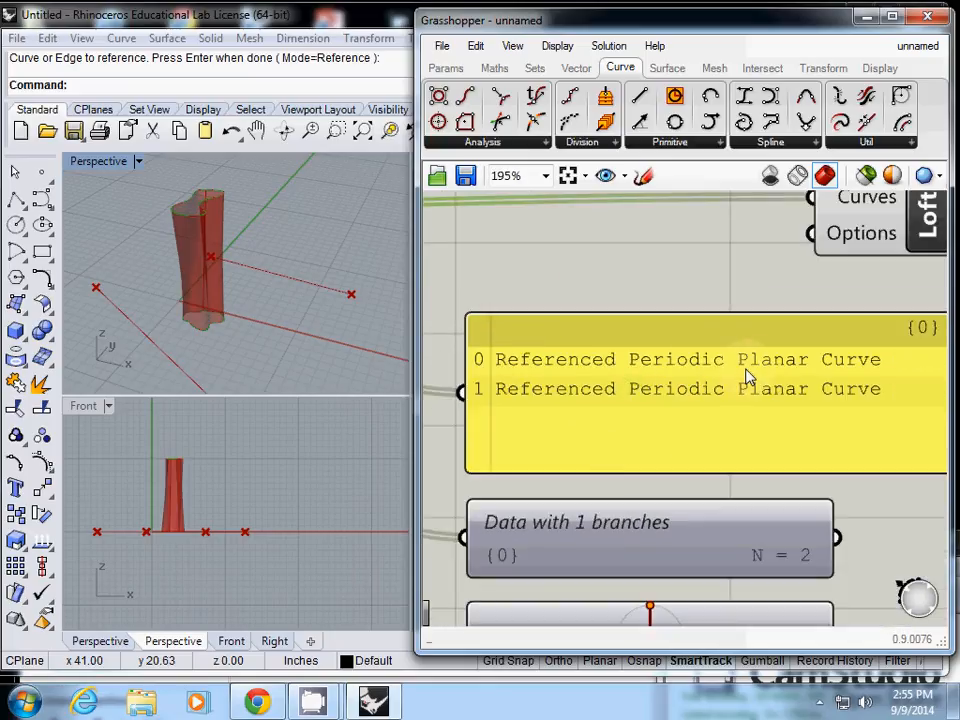
{"action": "mouse_move", "coordinate": [240, 348]}
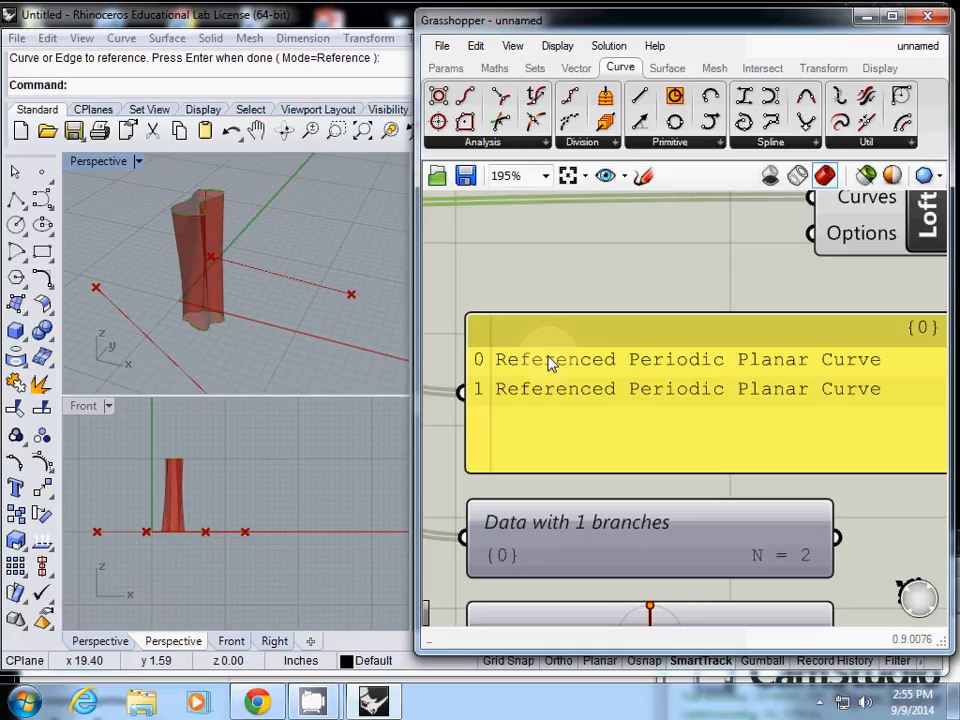
{"action": "scroll", "scroll_direction": "down", "scroll_amount": 3}
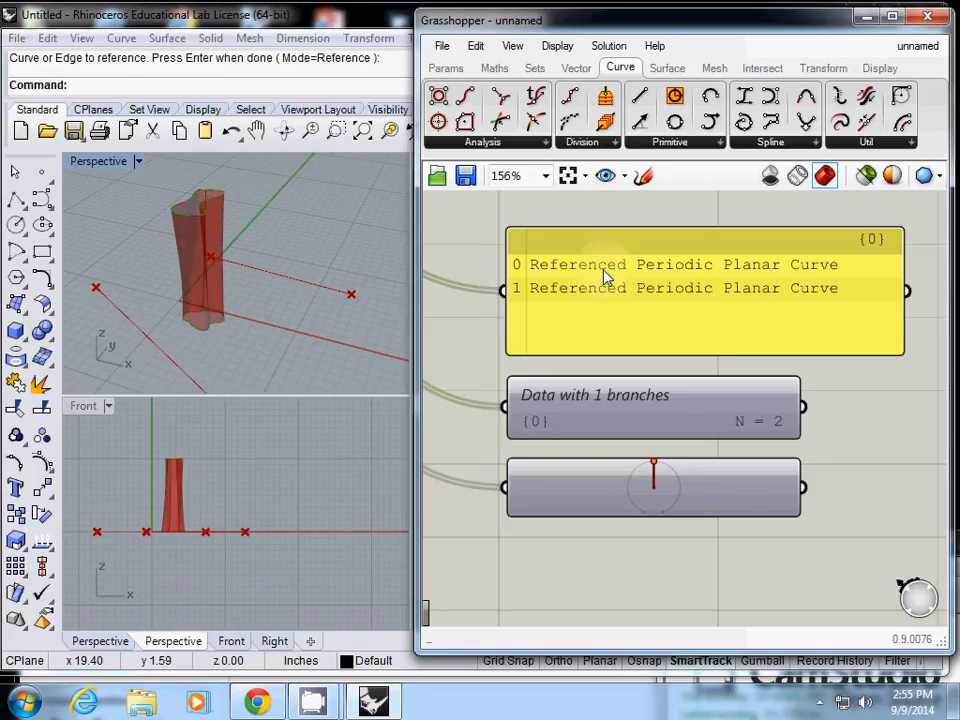
{"action": "mouse_move", "coordinate": [656, 488]}
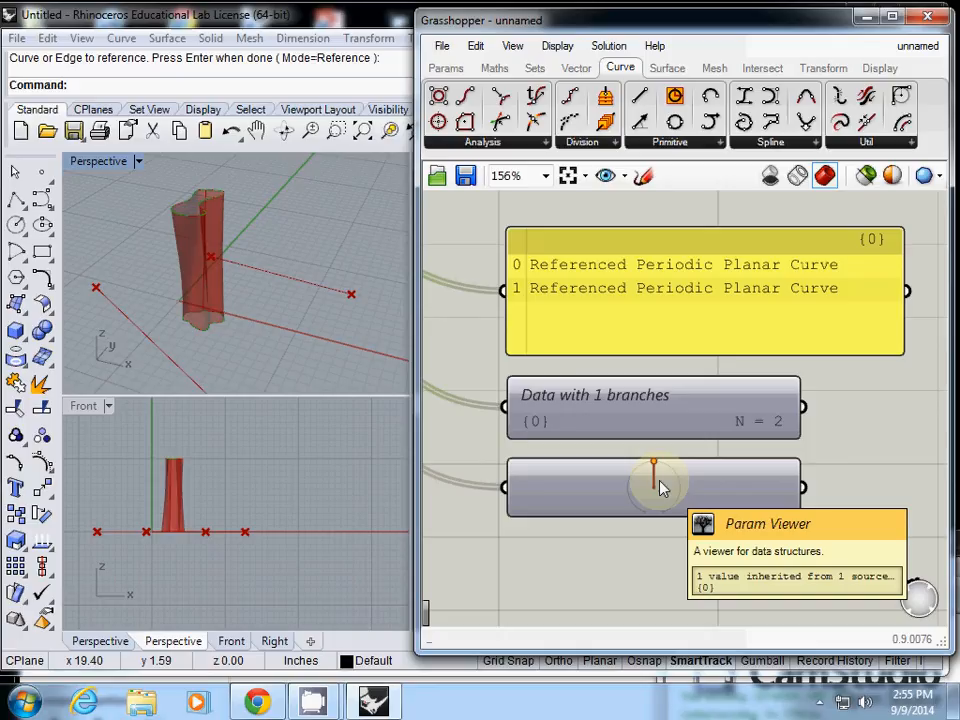
{"action": "scroll", "scroll_direction": "down", "scroll_amount": 3}
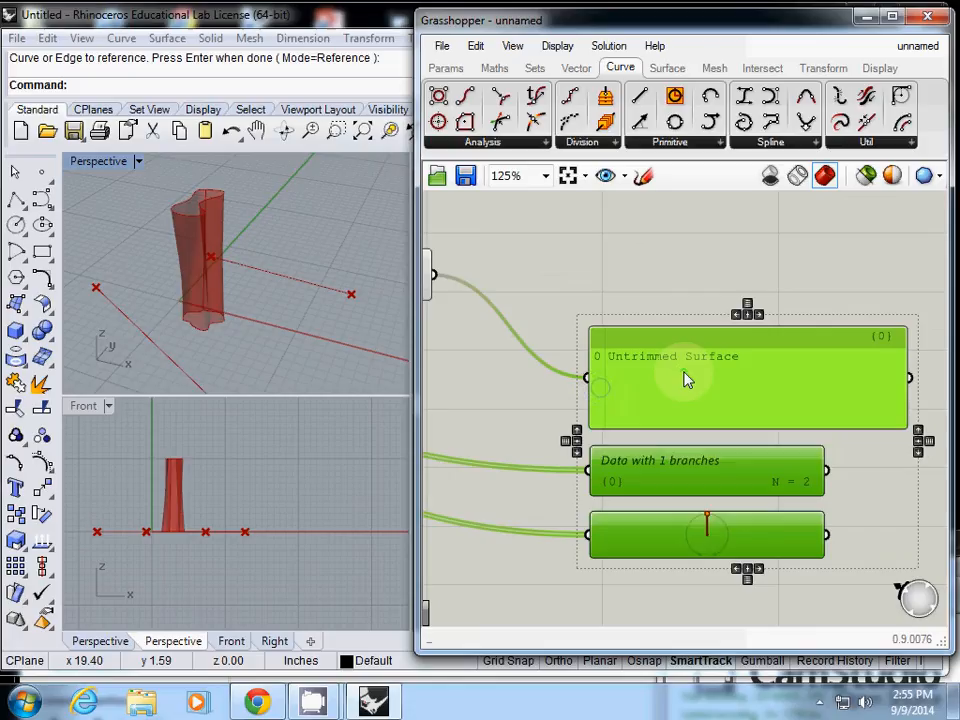
{"action": "mouse_move", "coordinate": [688, 380]}
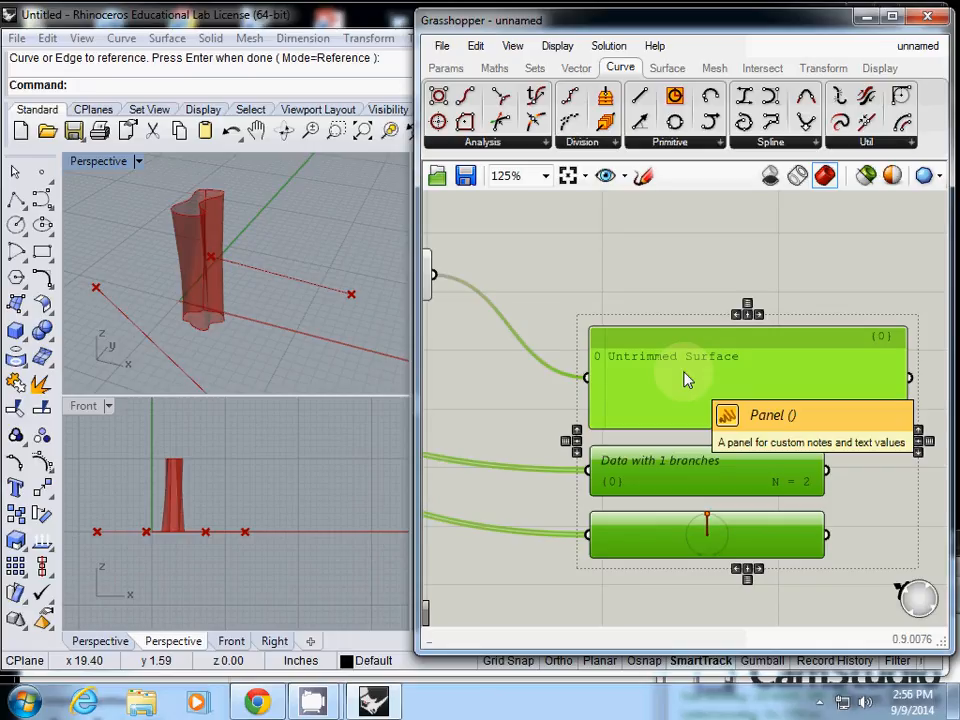
{"action": "mouse_move", "coordinate": [540, 328]}
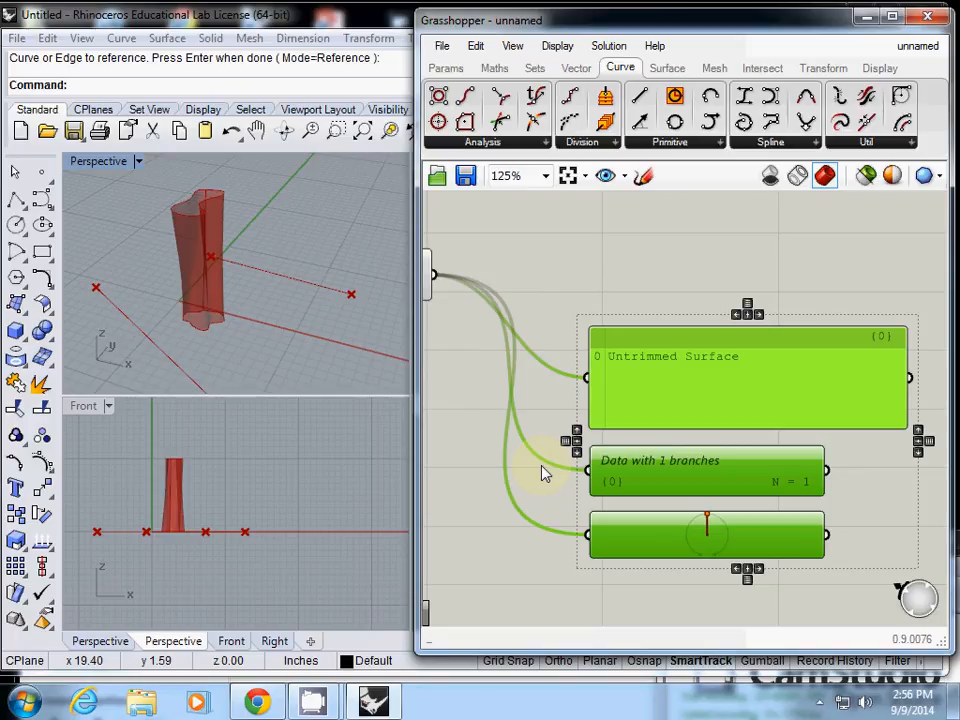
- Rewire the Panel and viewers to the Loft output to show a single Untrimmed Surface
{"action": "right_click", "coordinate": [596, 330]}
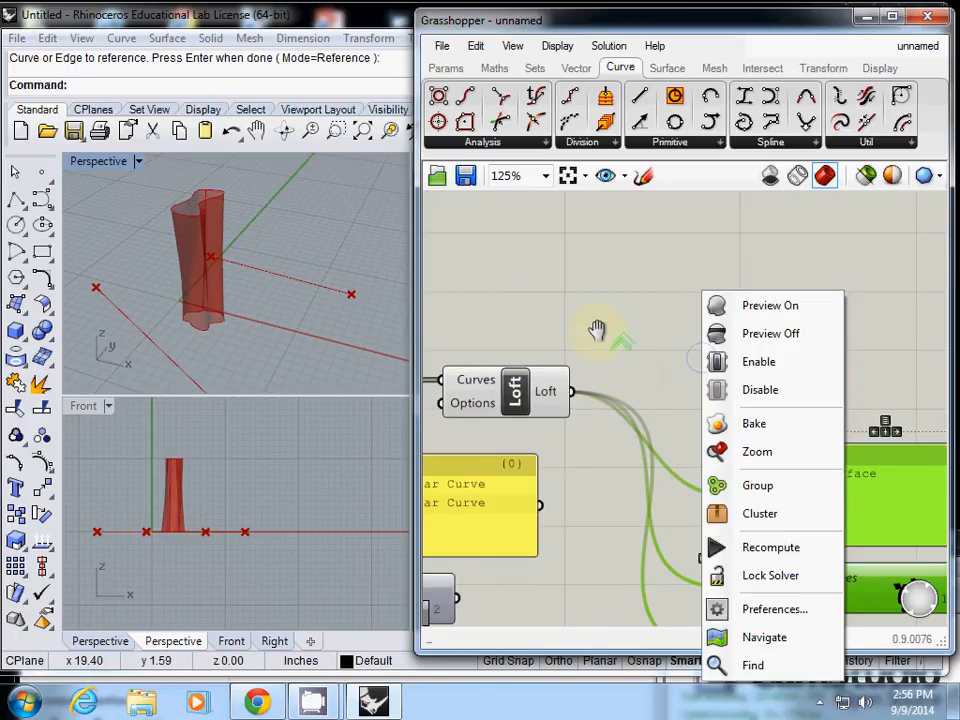